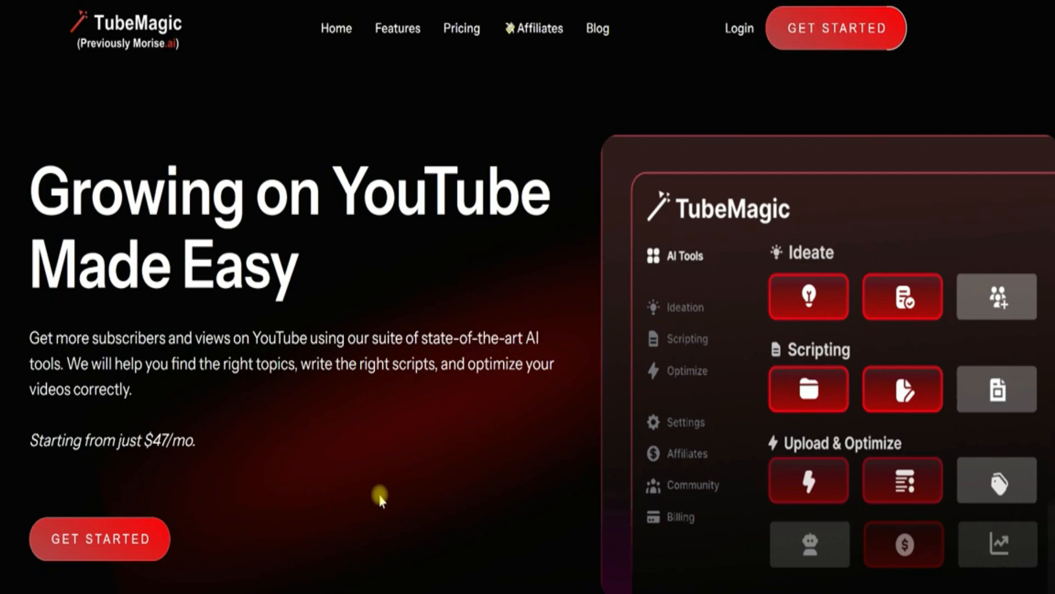
Scroll through the Tools dashboard listing Video Ideas and Keyword Research.
scroll("down", 3)
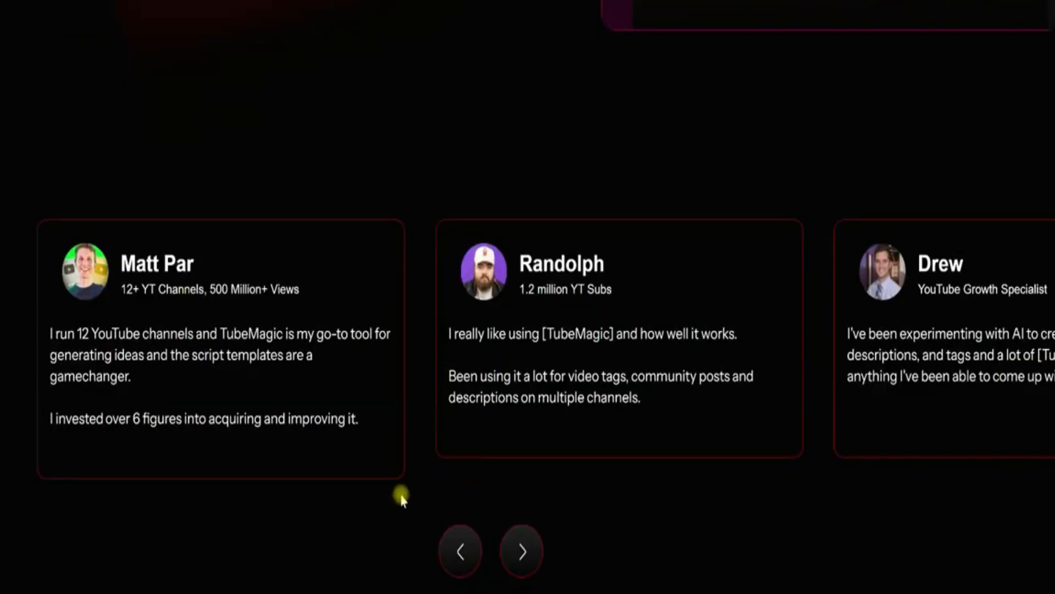
mouse_move(305, 541)
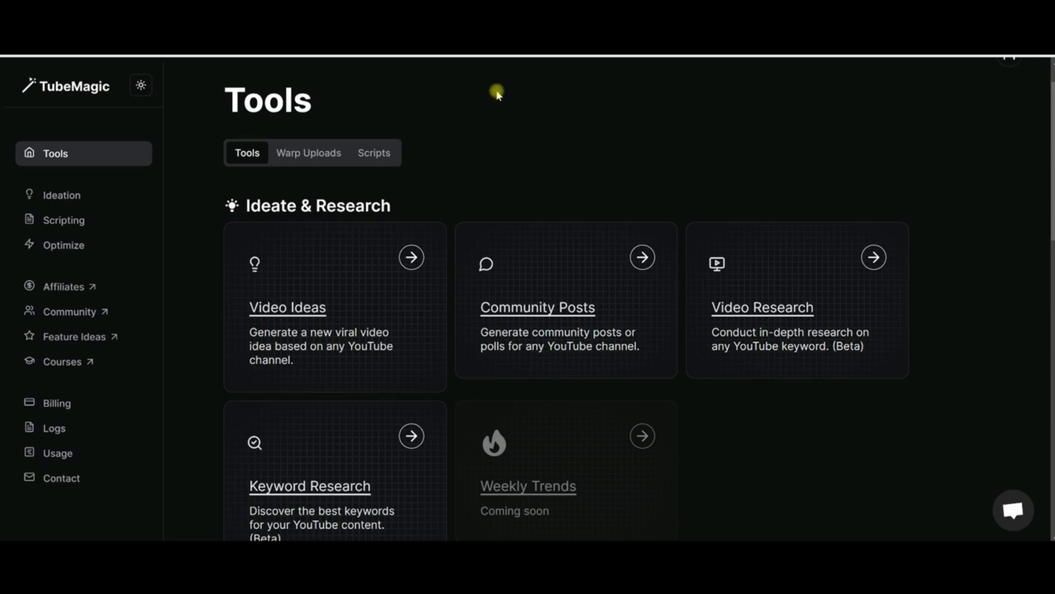
mouse_move(95, 262)
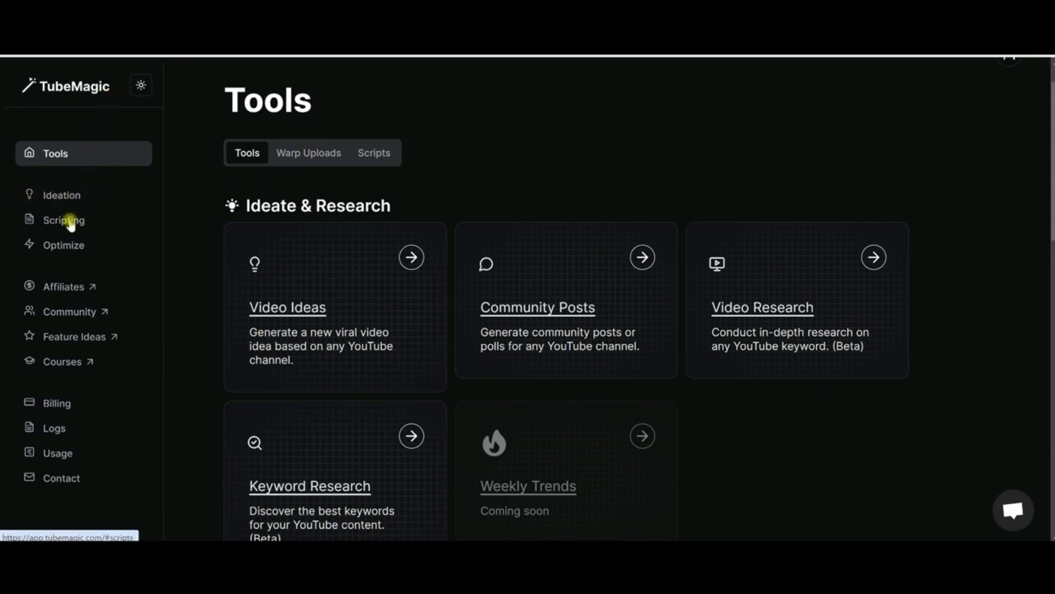
mouse_move(62, 222)
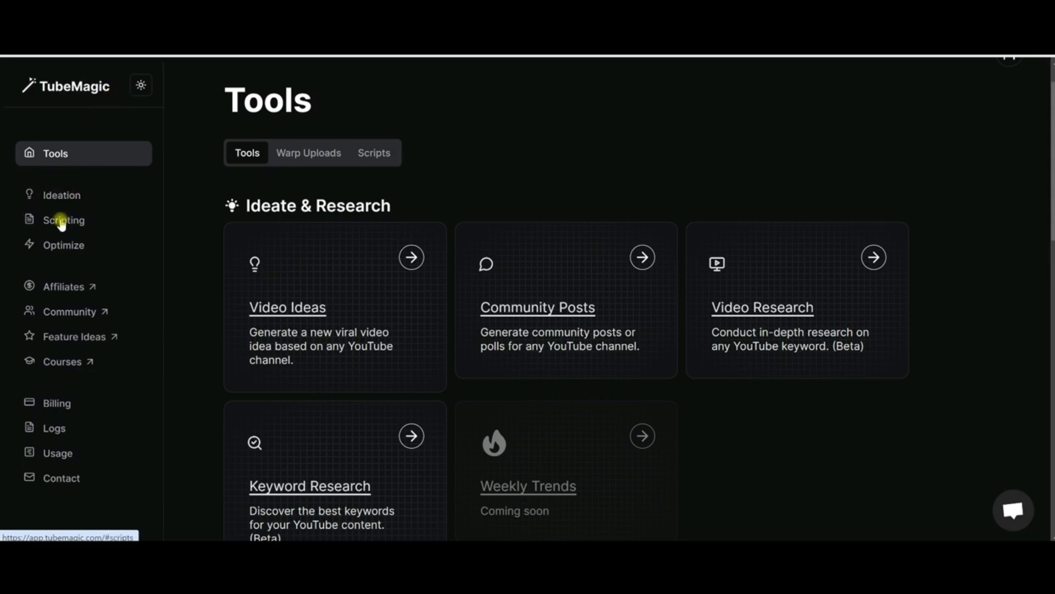
mouse_move(57, 256)
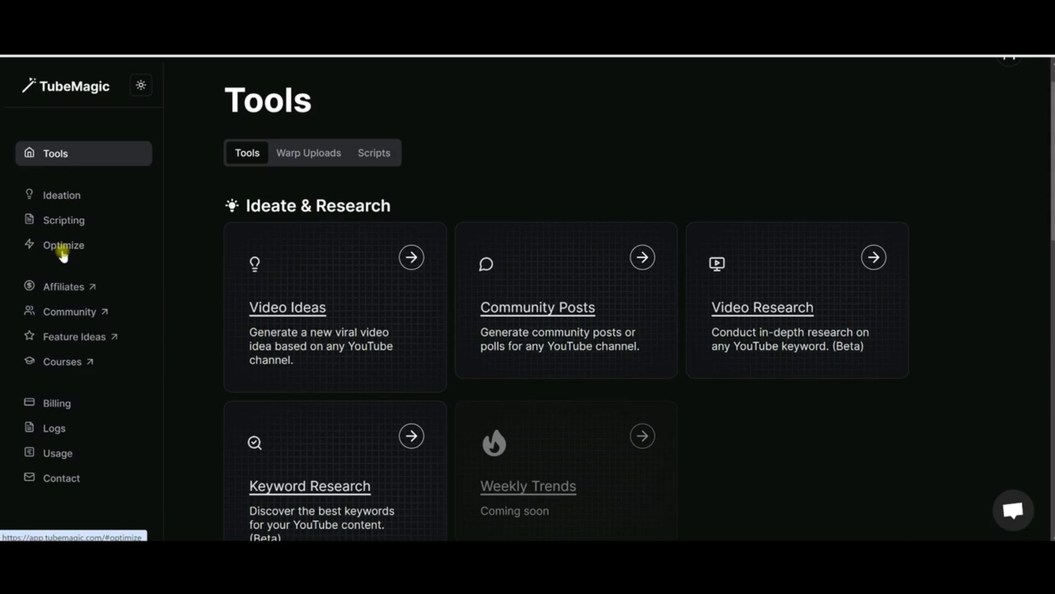
mouse_move(251, 233)
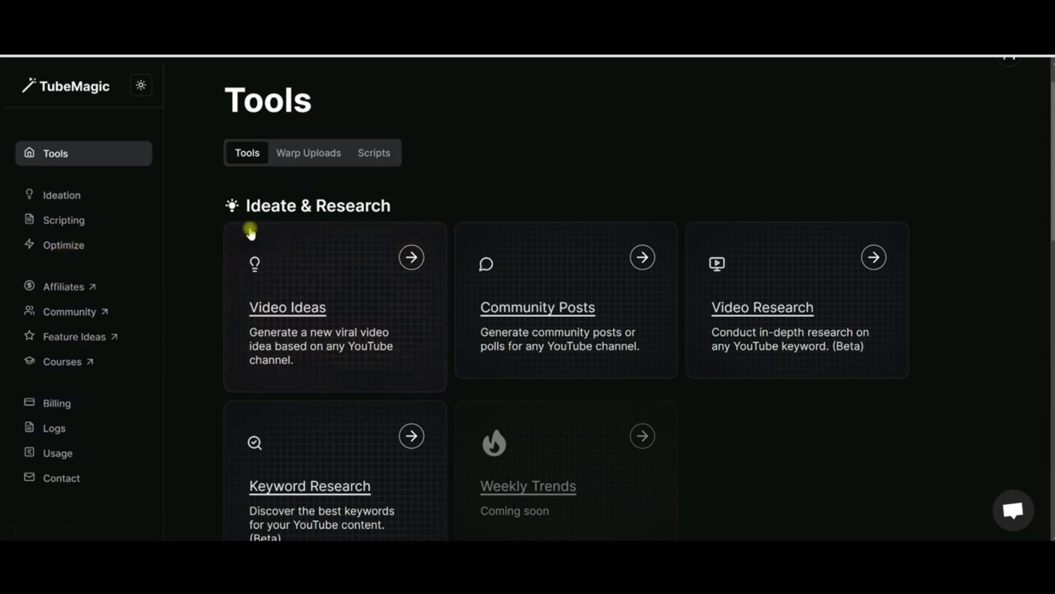
mouse_move(296, 323)
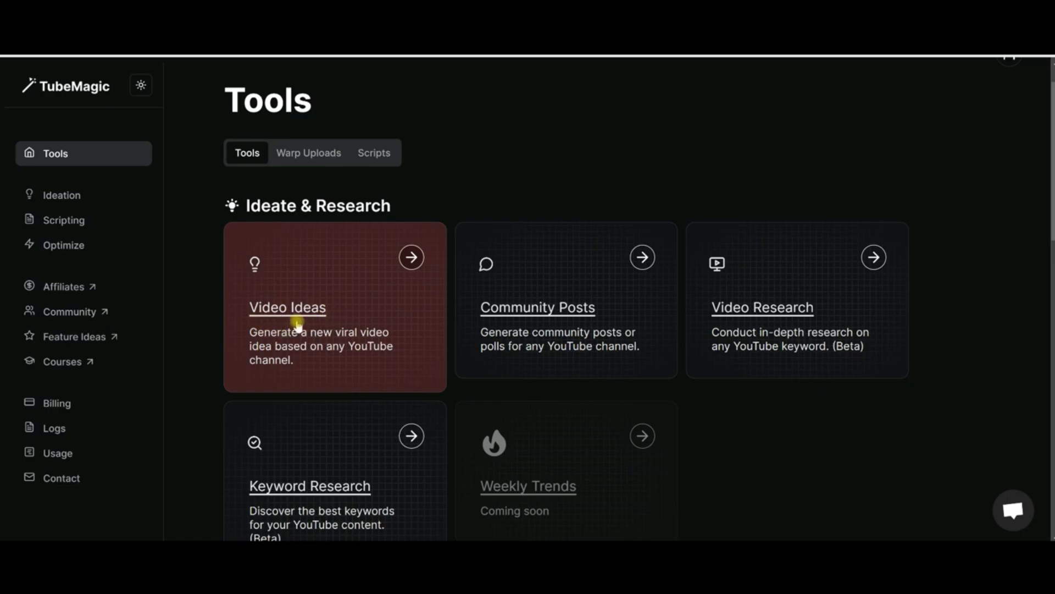
mouse_move(762, 314)
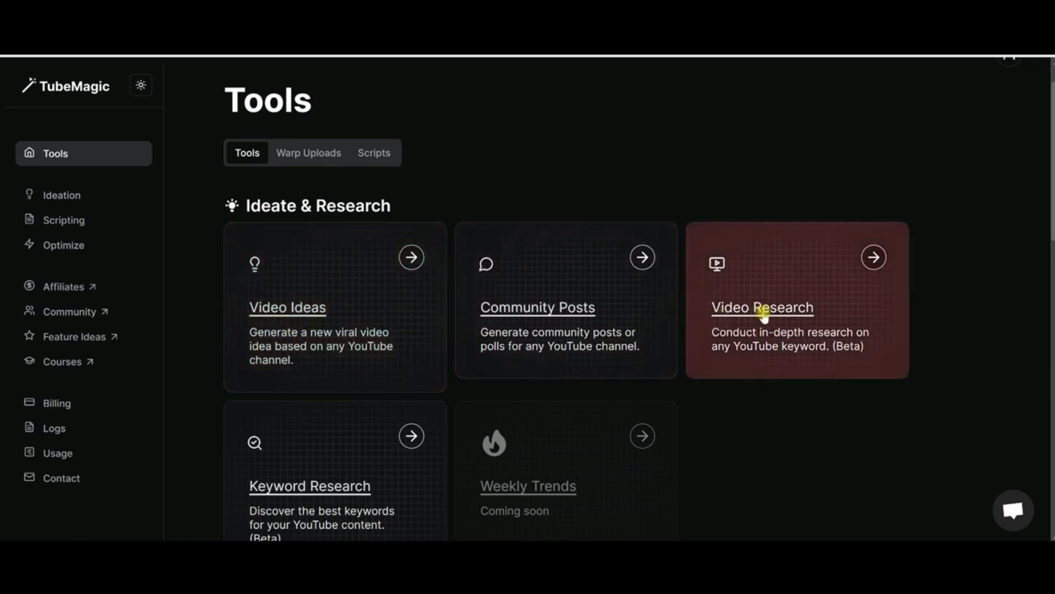
Open the Video Scripts tool from the Scripting section of Tools.
scroll("down", 3)
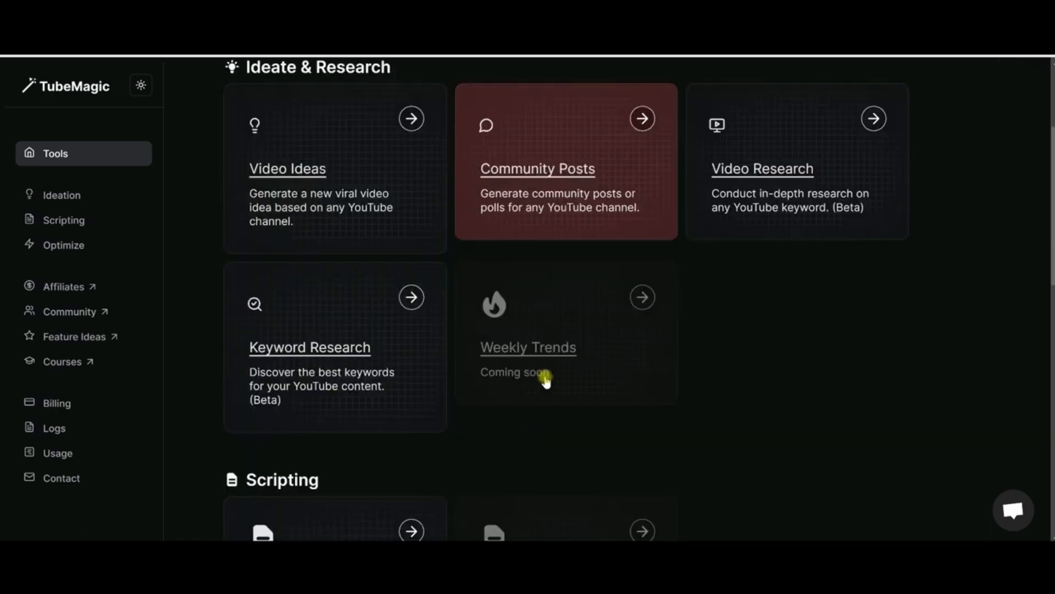
scroll("down", 3)
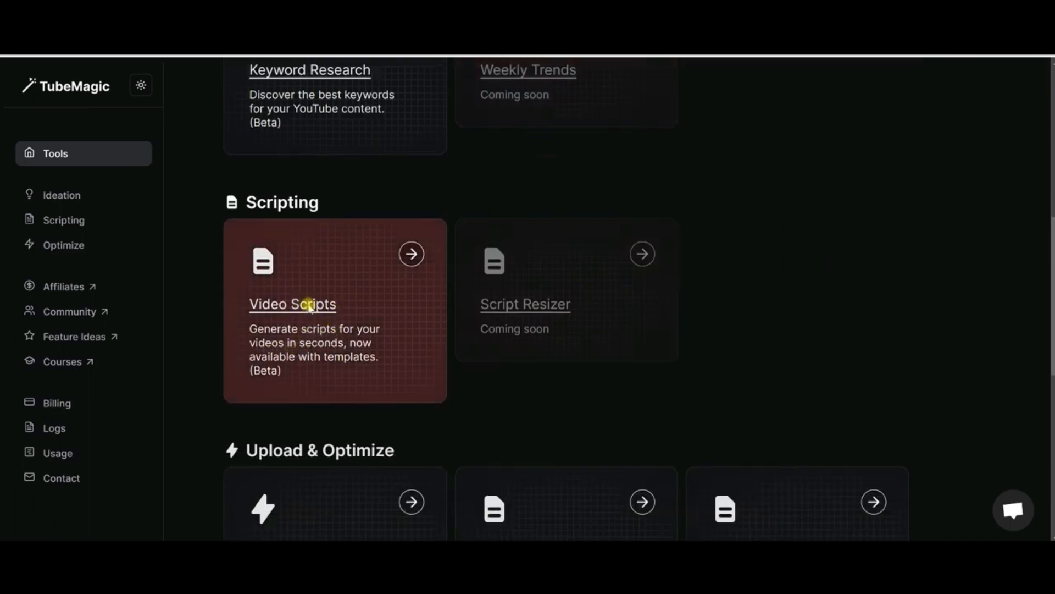
left_click(292, 303)
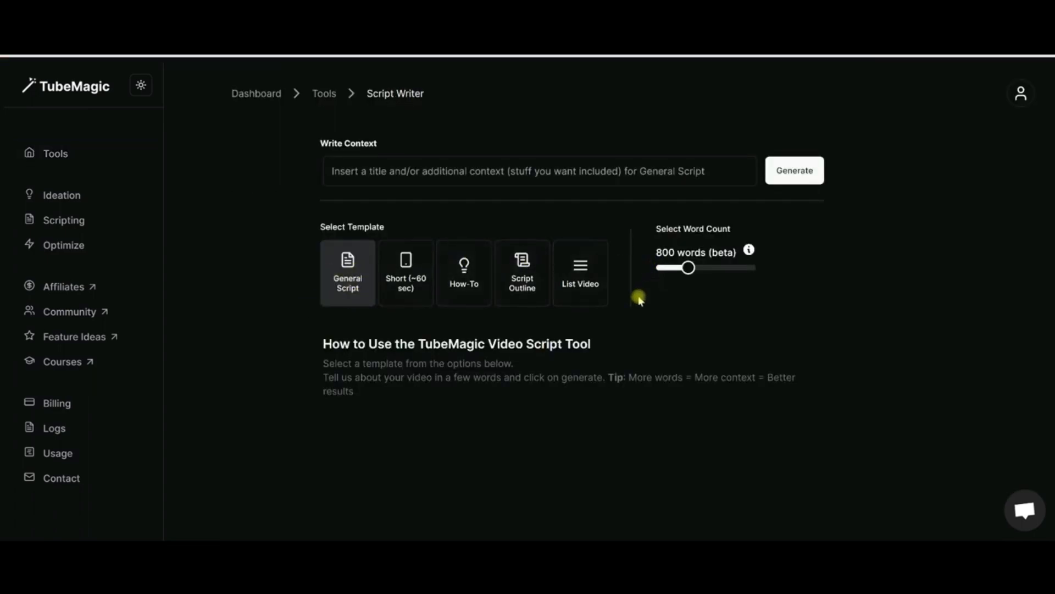
mouse_move(666, 324)
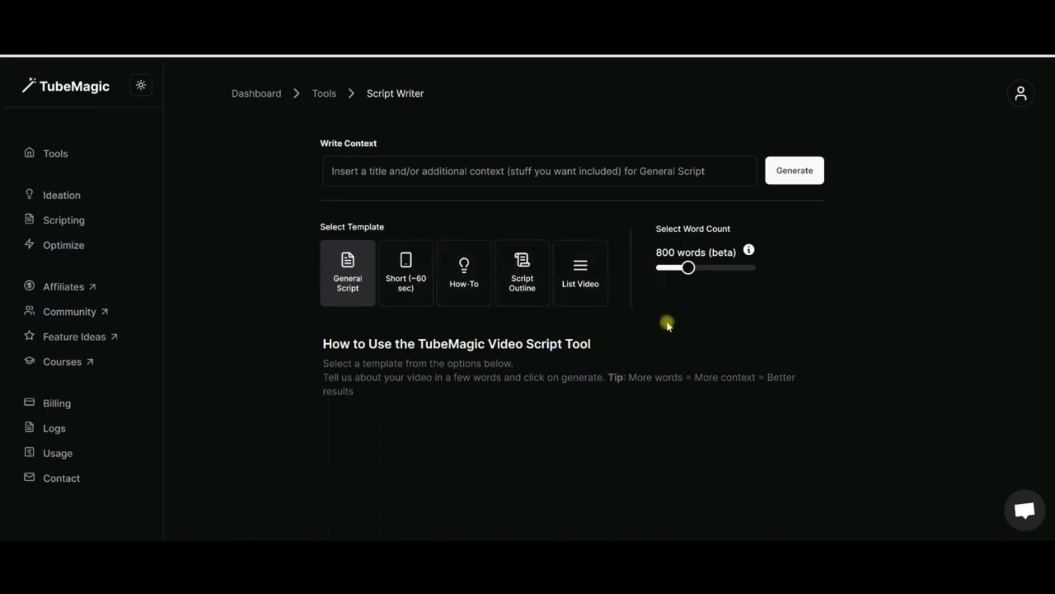
mouse_move(646, 321)
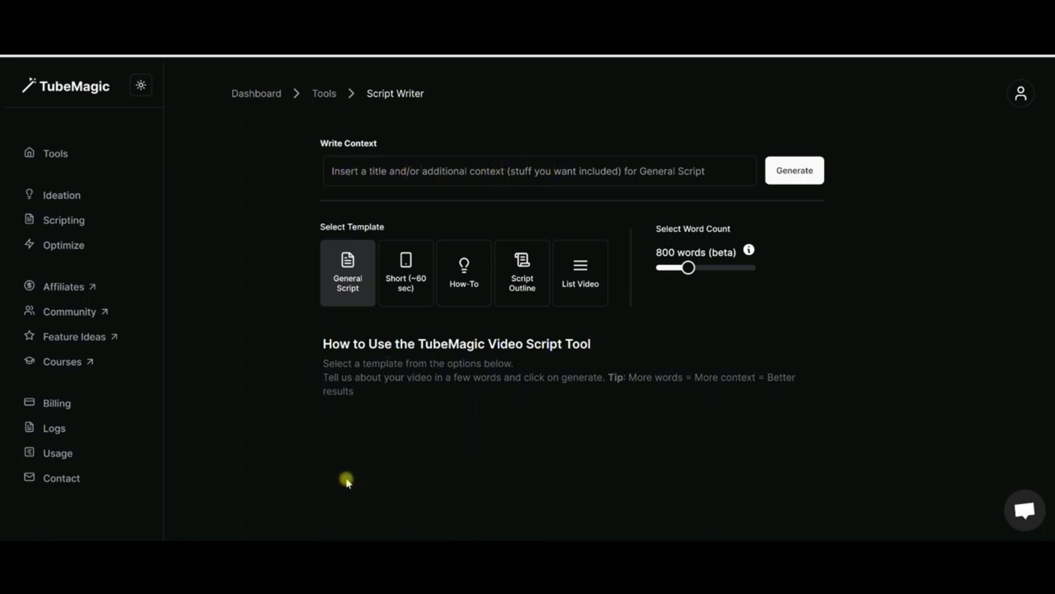
mouse_move(199, 384)
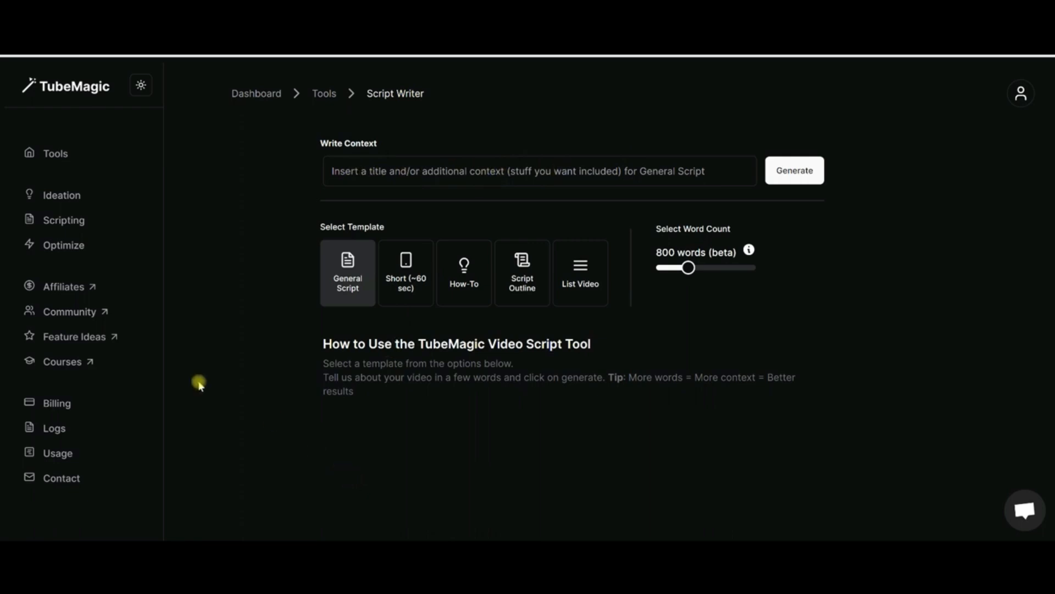
mouse_move(99, 237)
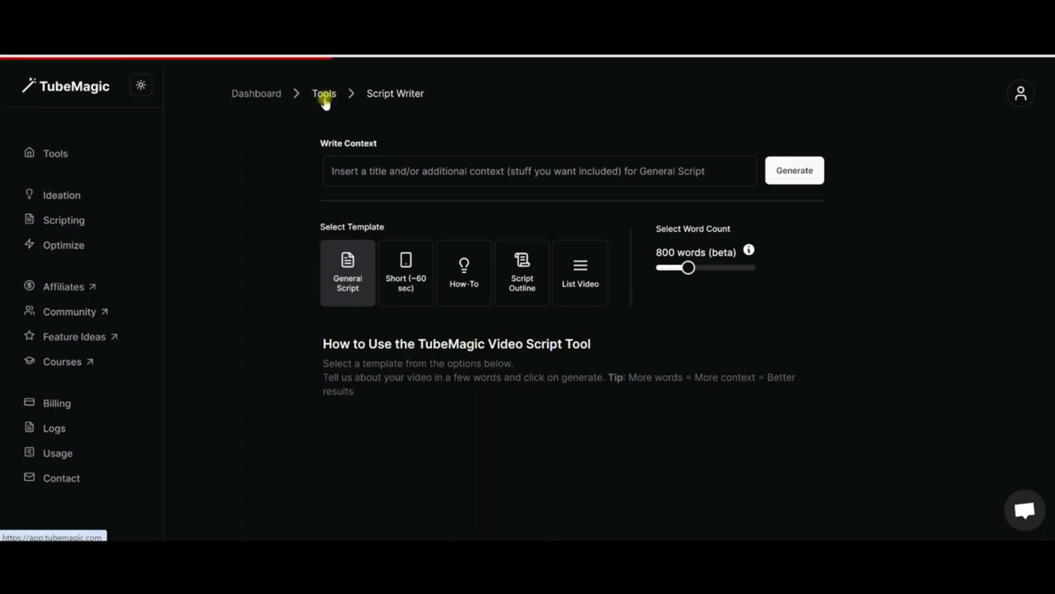
Return from the Script Writer to the Tools overview via the breadcrumb.
left_click(323, 94)
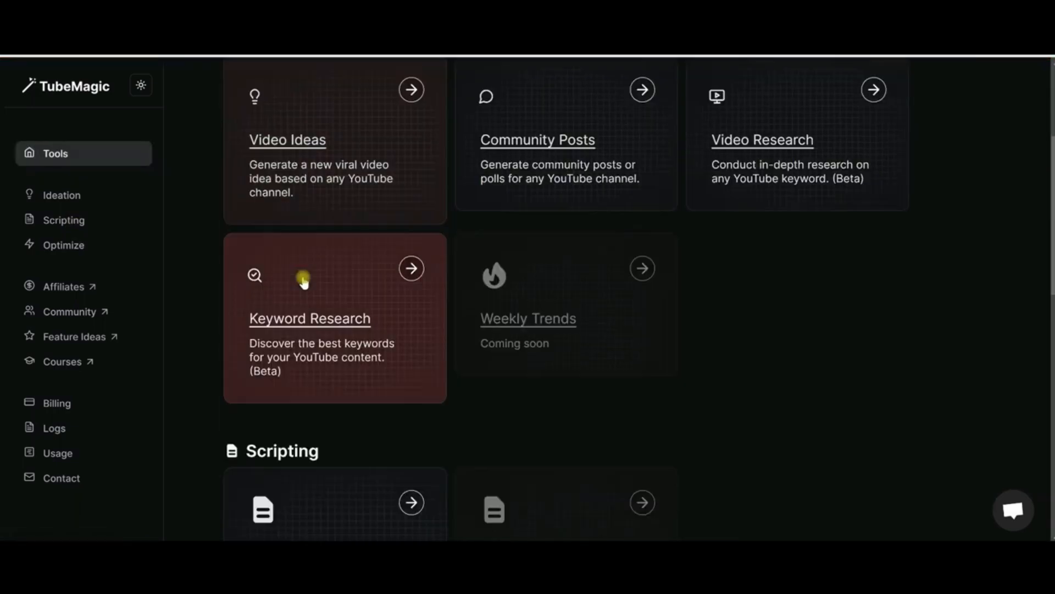
Scroll to the Upload & Optimize tools including Warp Upload, Video Titles and Video Tags.
scroll("down", 3)
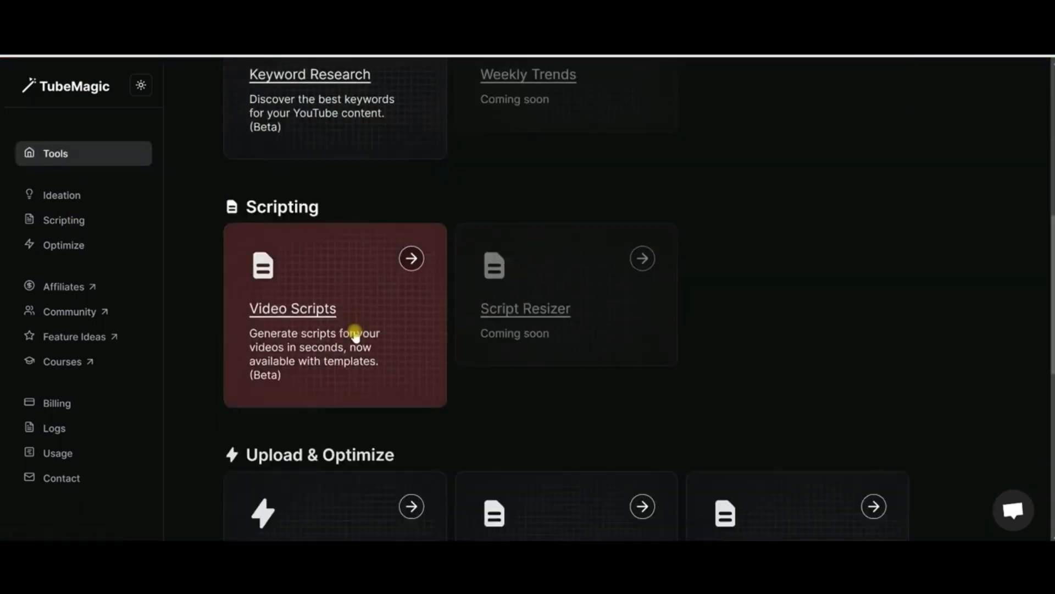
scroll("down", 3)
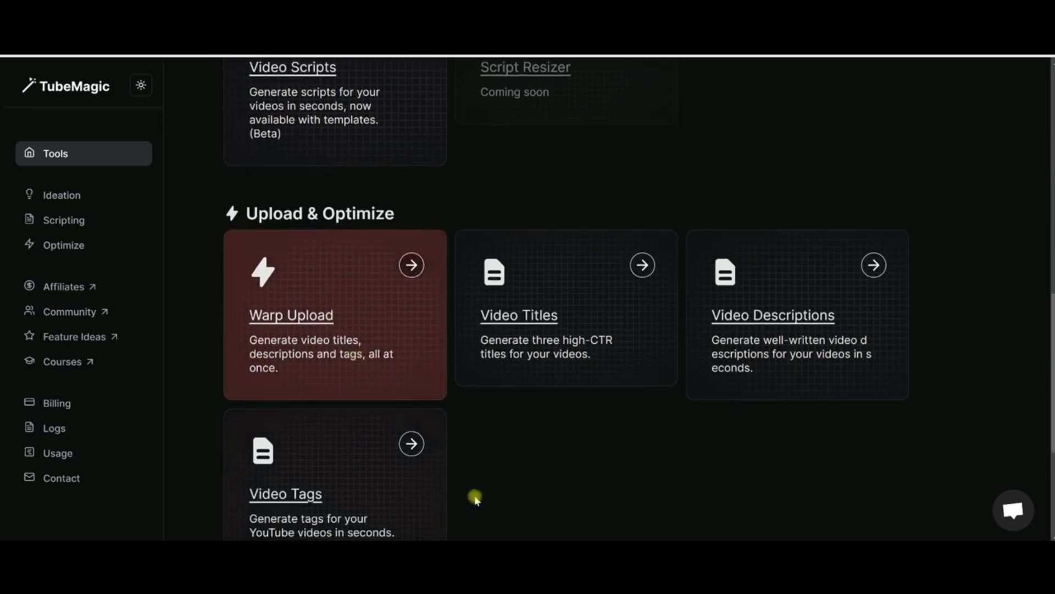
mouse_move(517, 483)
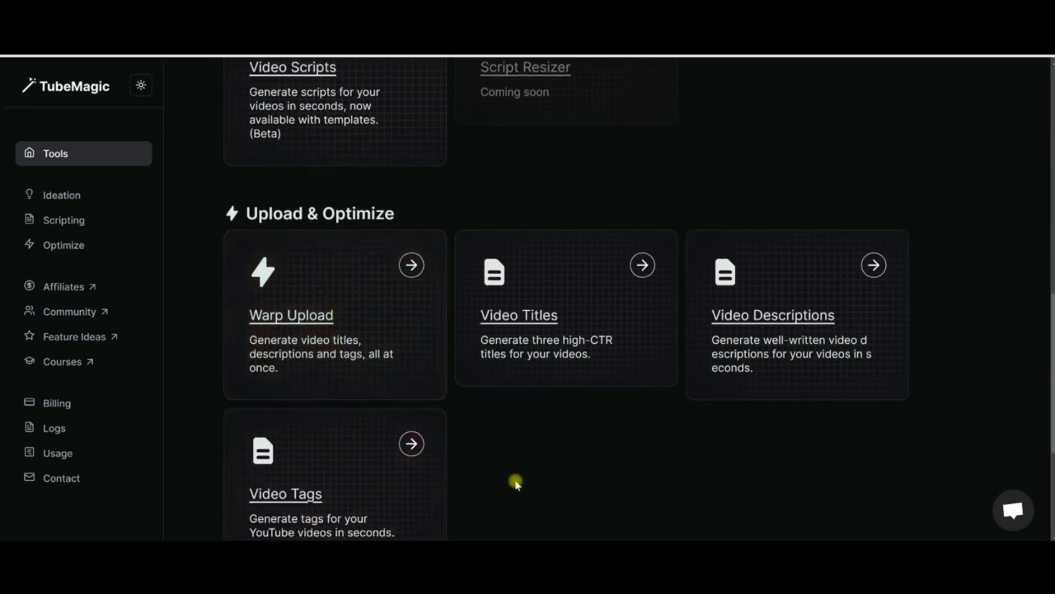
mouse_move(300, 340)
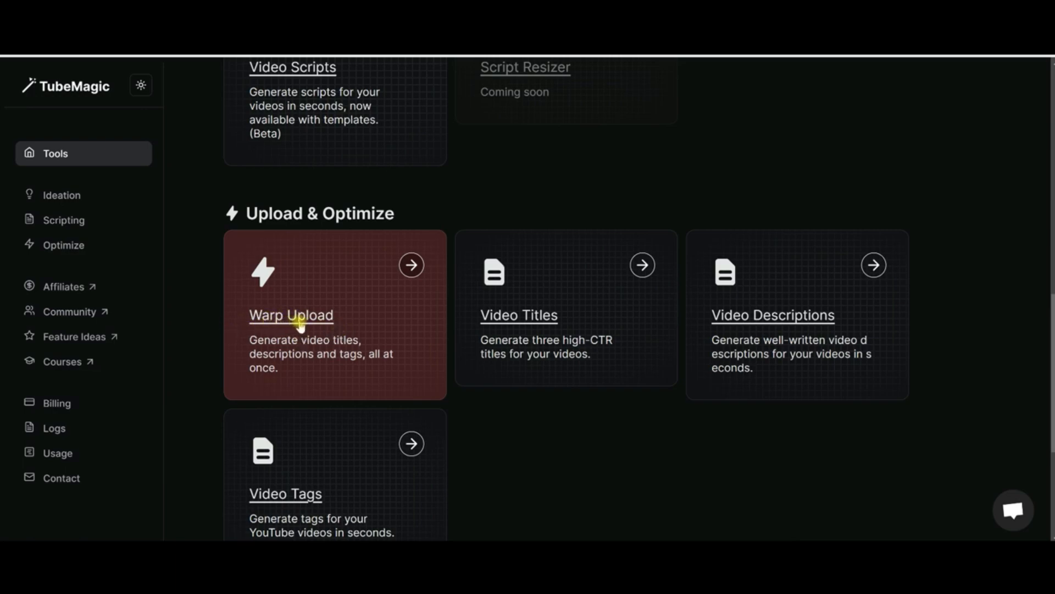
mouse_move(515, 316)
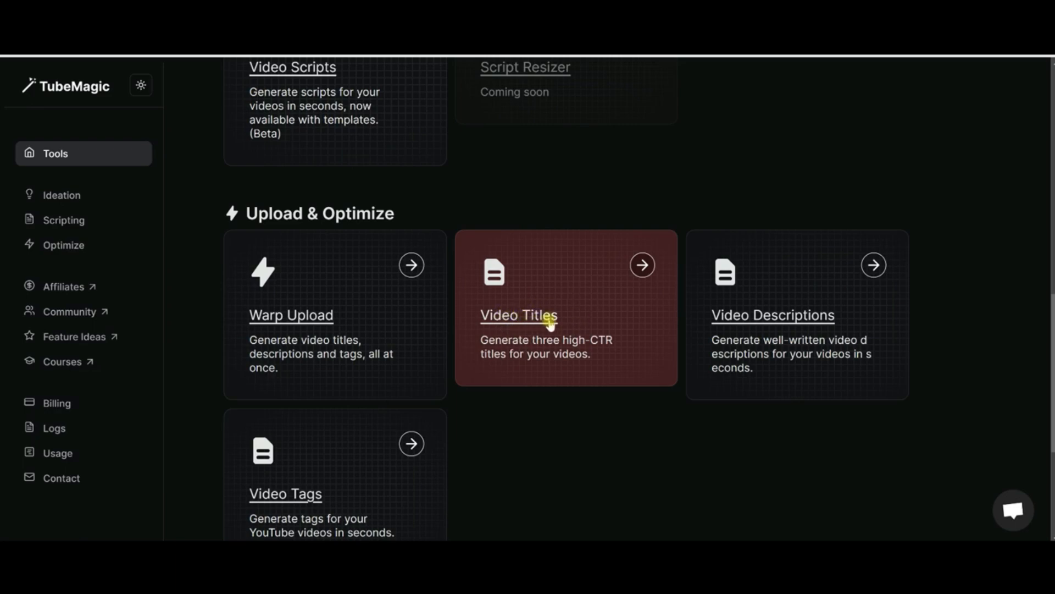
mouse_move(535, 461)
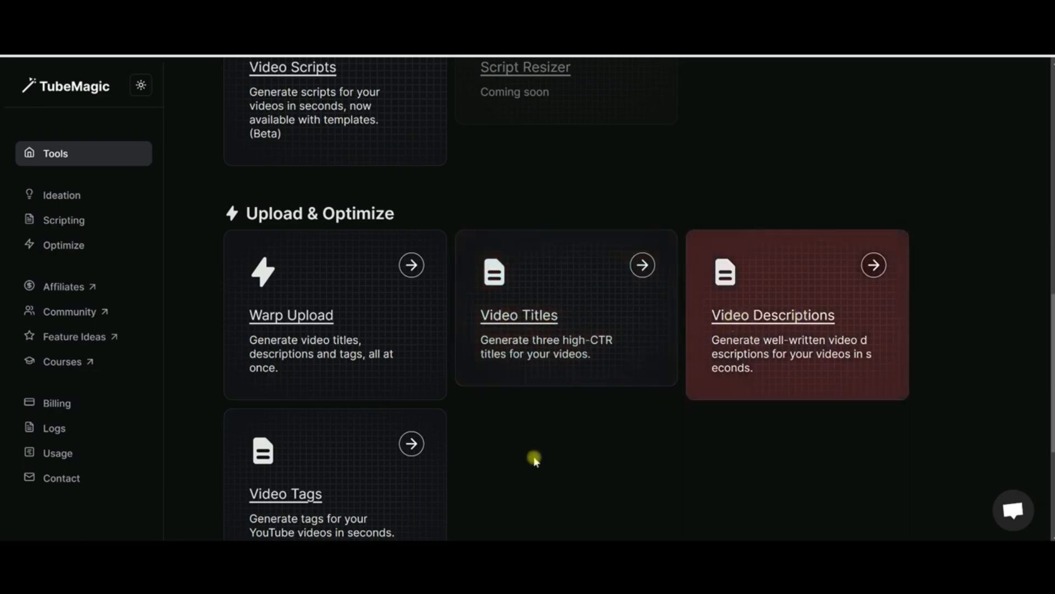
mouse_move(348, 452)
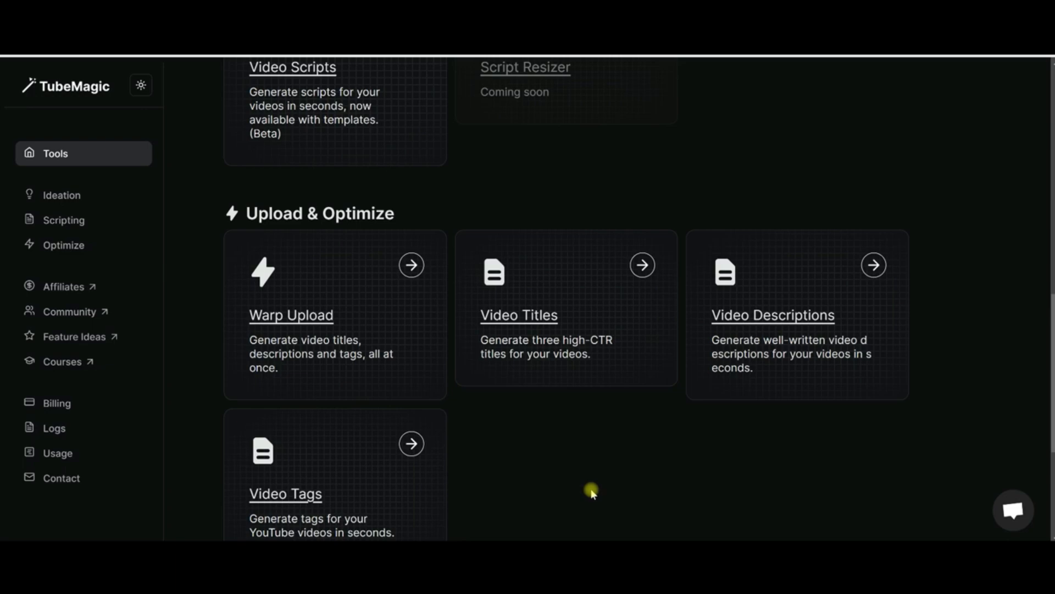
mouse_move(576, 486)
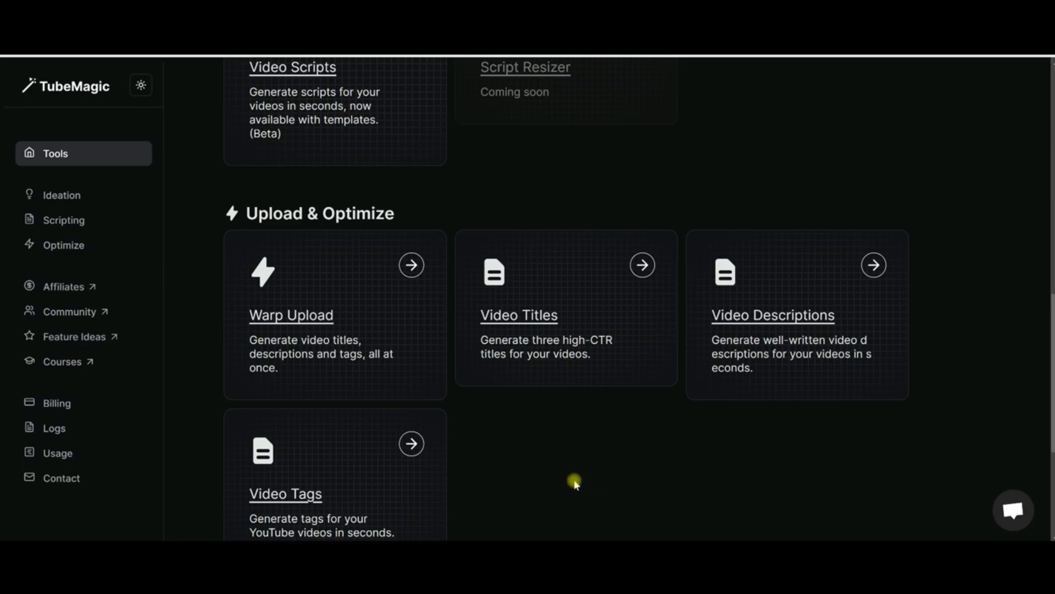
mouse_move(560, 505)
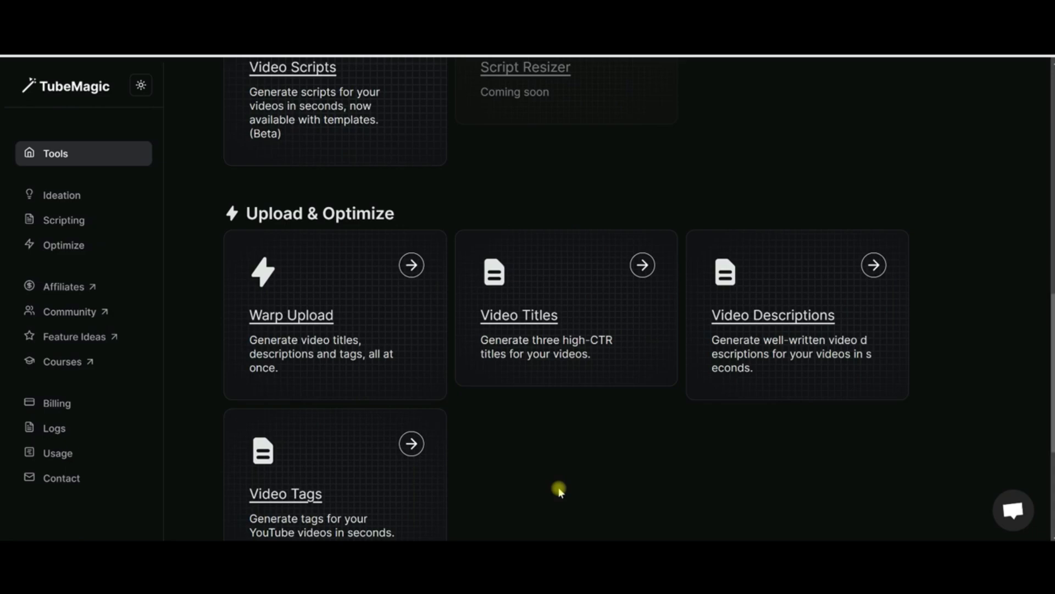
mouse_move(559, 482)
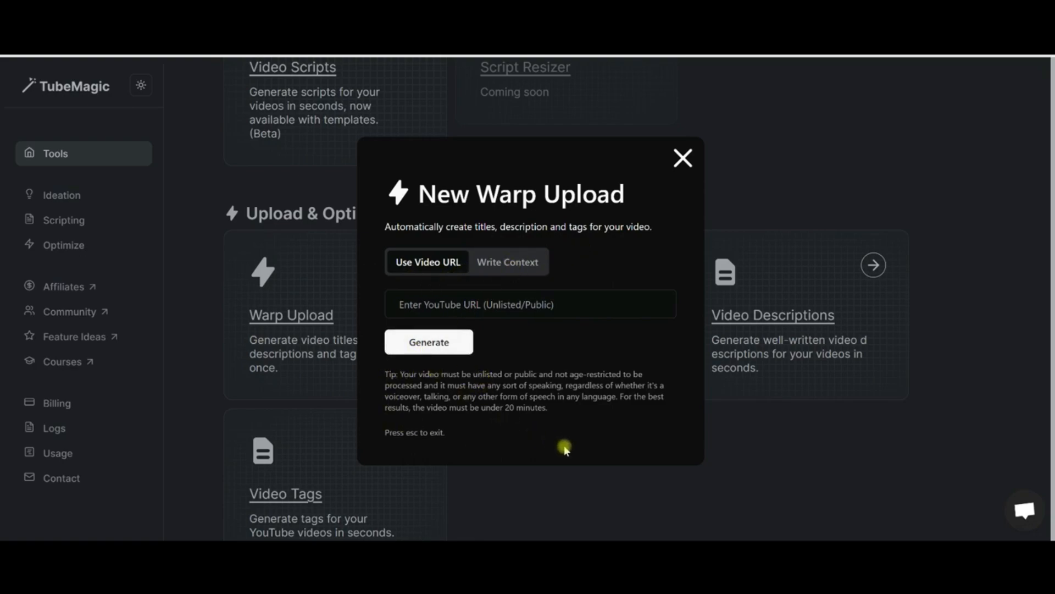
mouse_move(560, 451)
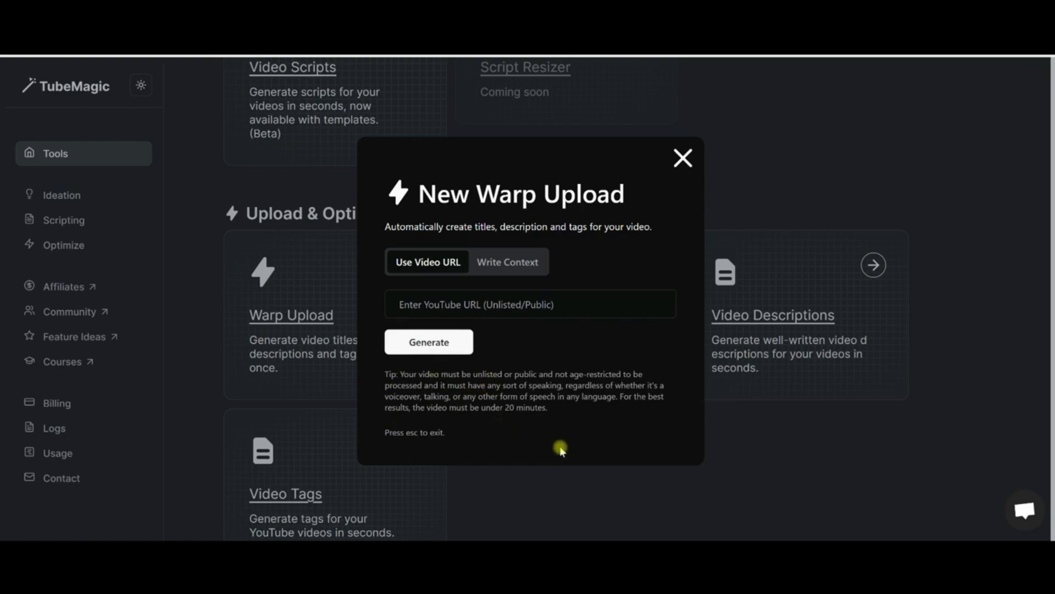
left_click(522, 304)
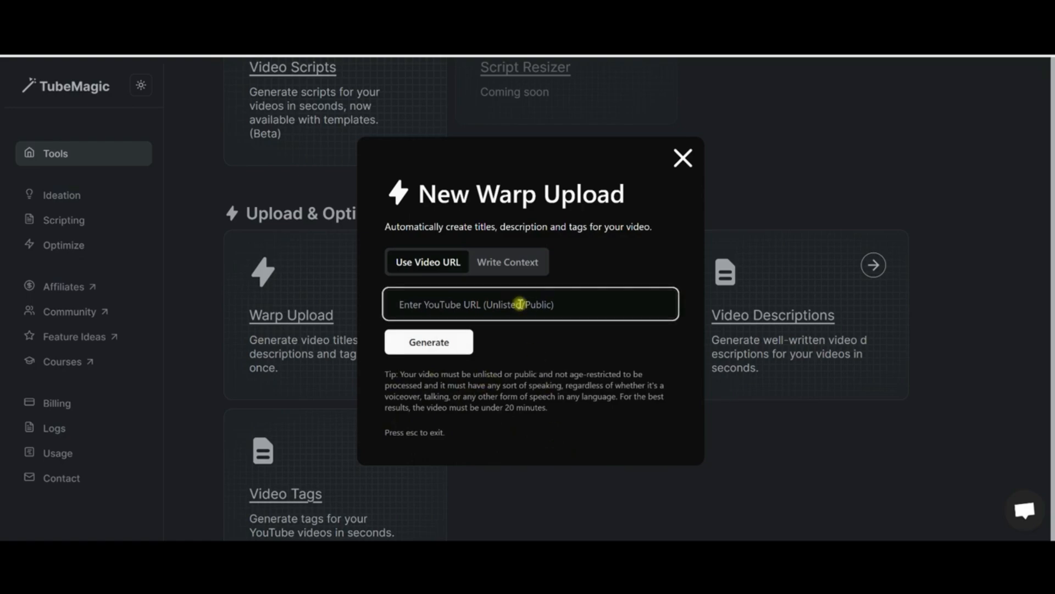
type("https://youtu.be/0wlDx4-a7iE")
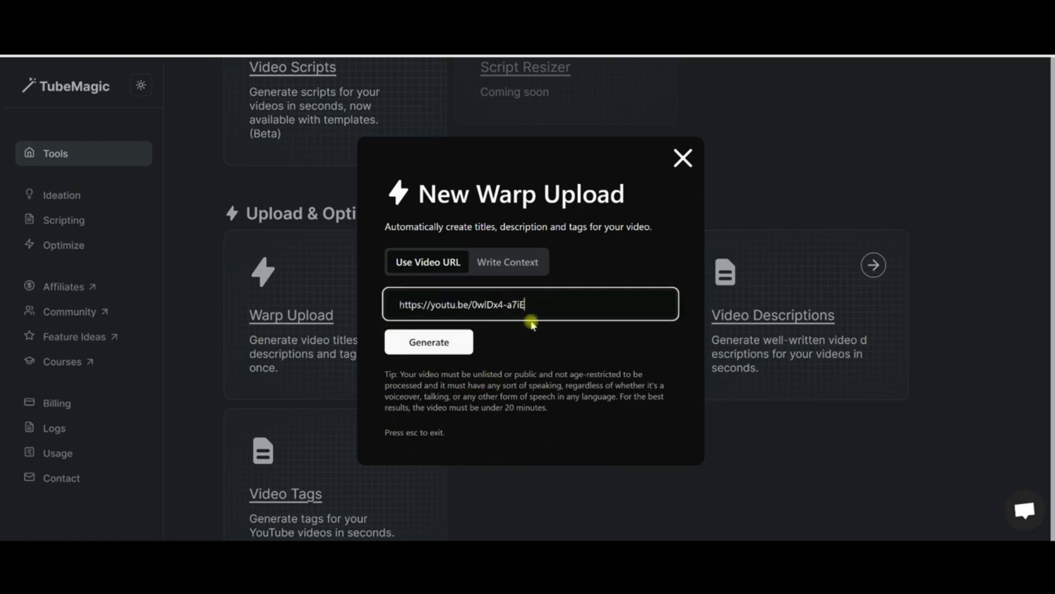
mouse_move(528, 333)
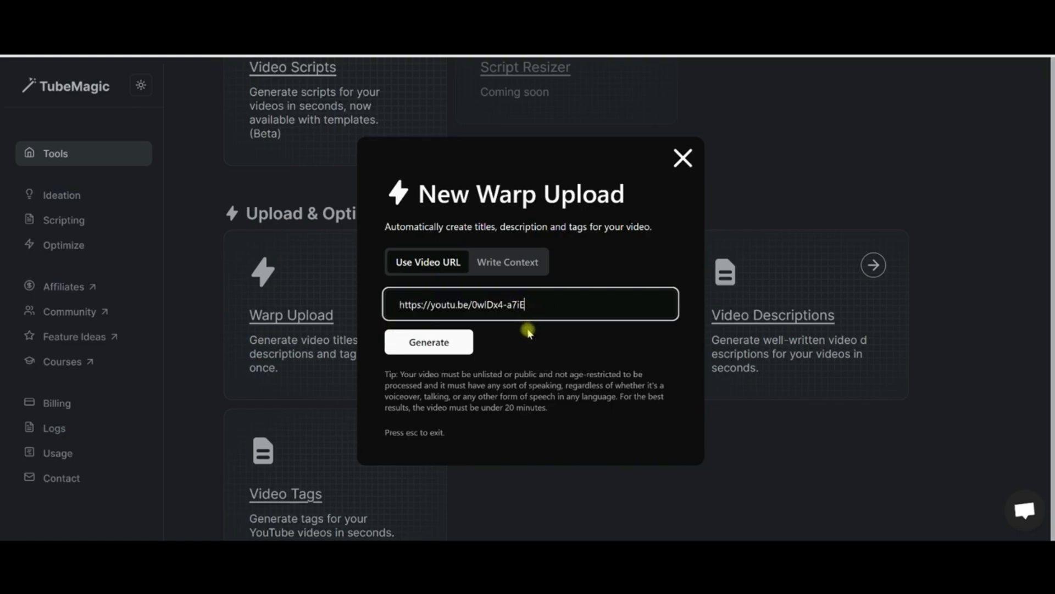
left_click(429, 340)
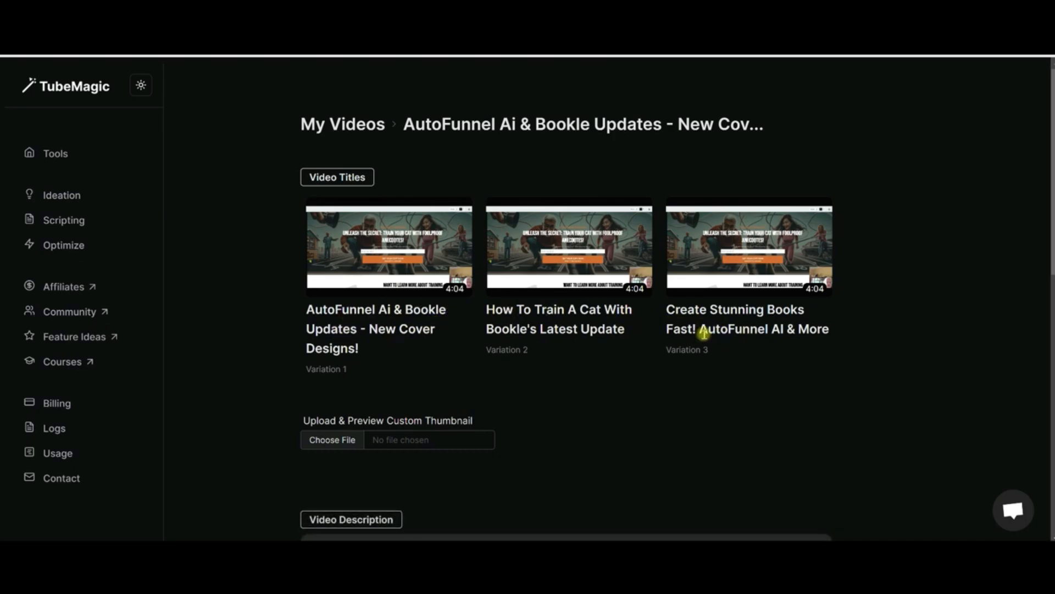
Review the generated description and Video Tags, then return to the Tools overview.
scroll("down", 3)
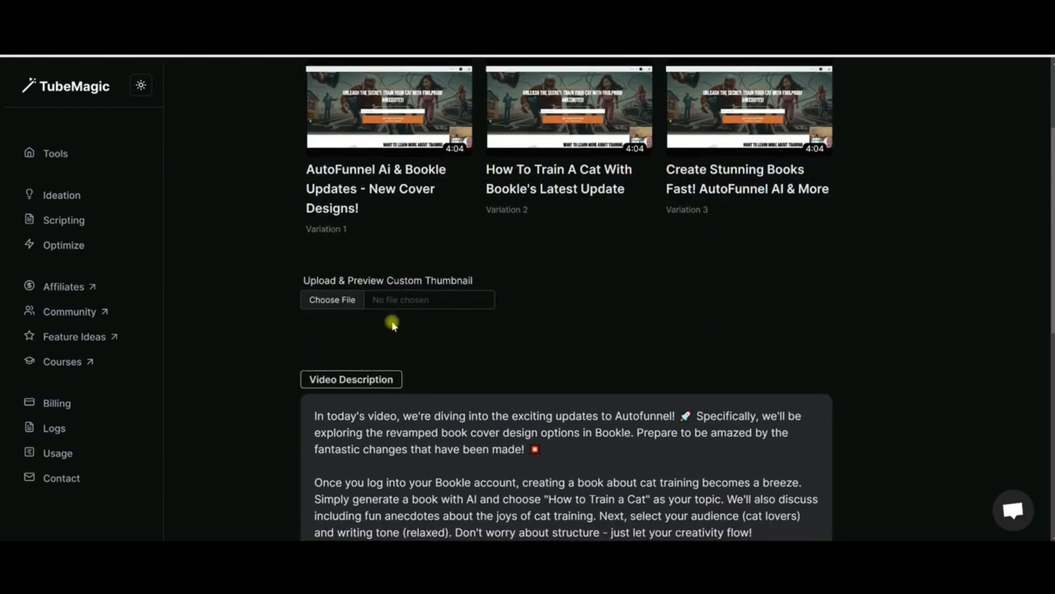
scroll("down", 3)
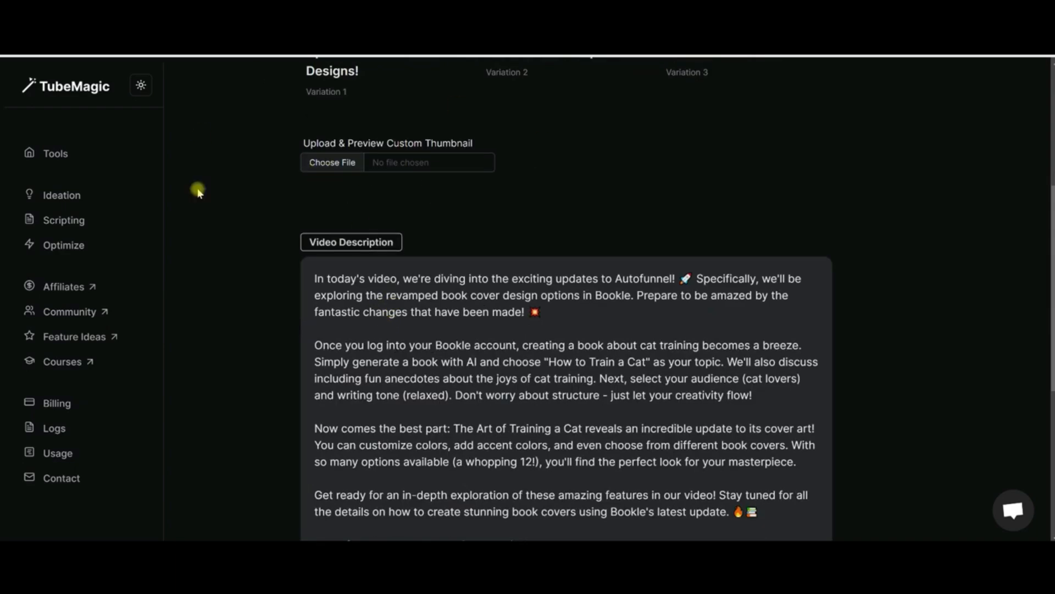
mouse_move(475, 167)
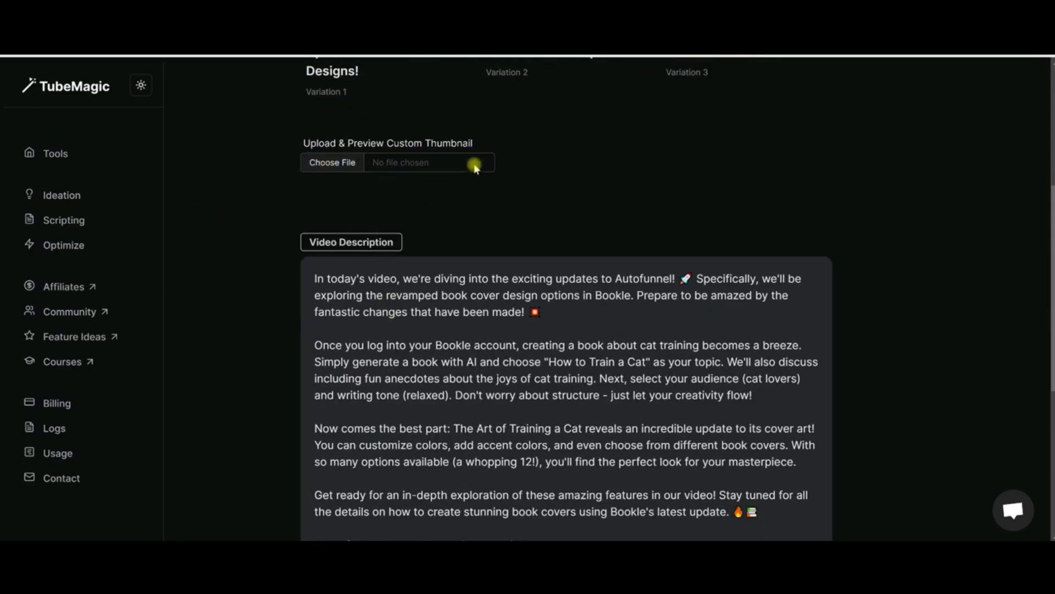
mouse_move(453, 251)
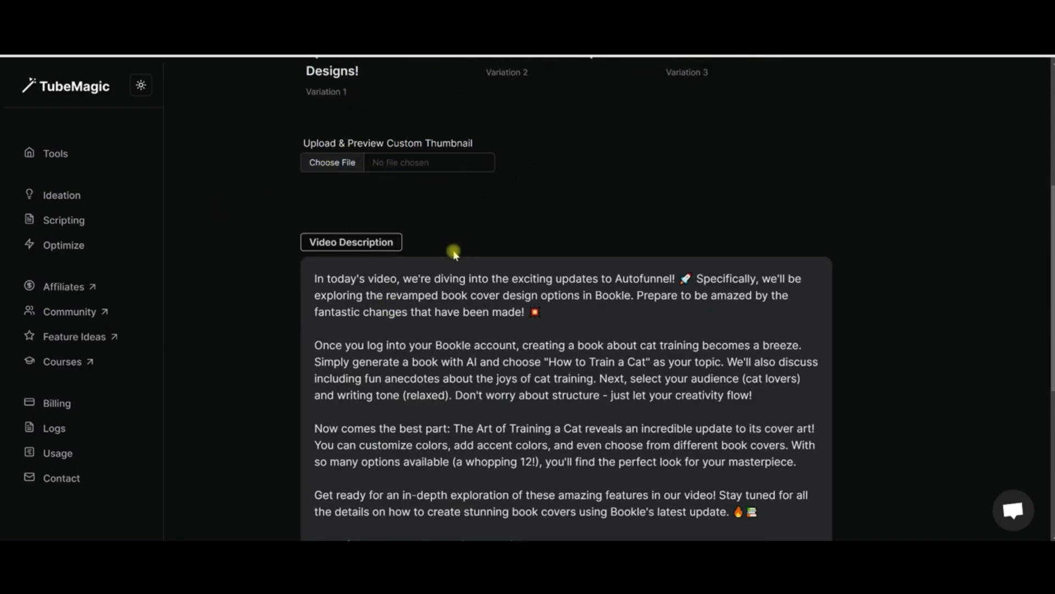
scroll("down", 3)
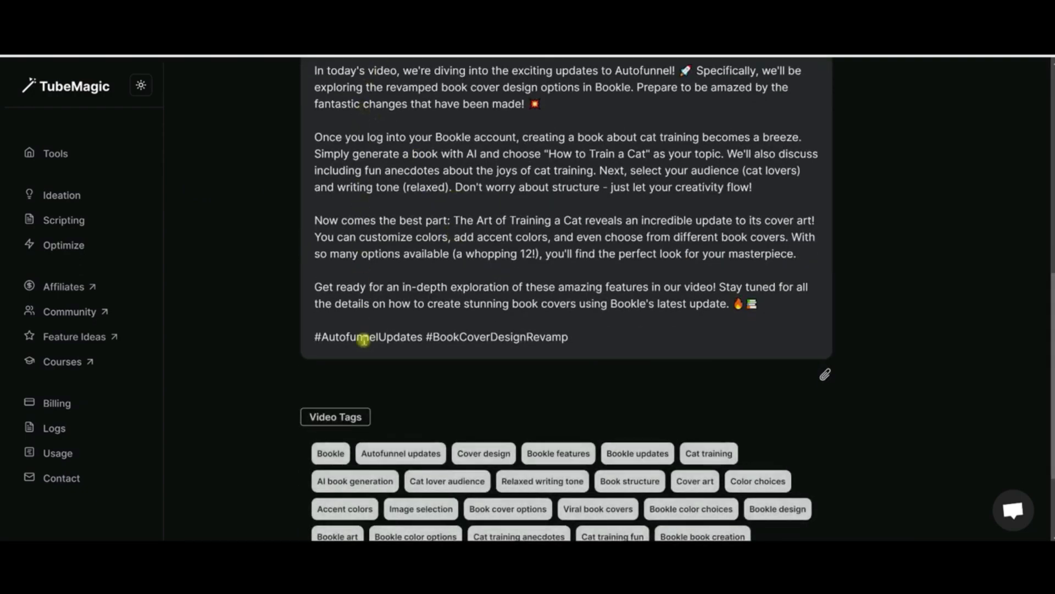
scroll("down", 3)
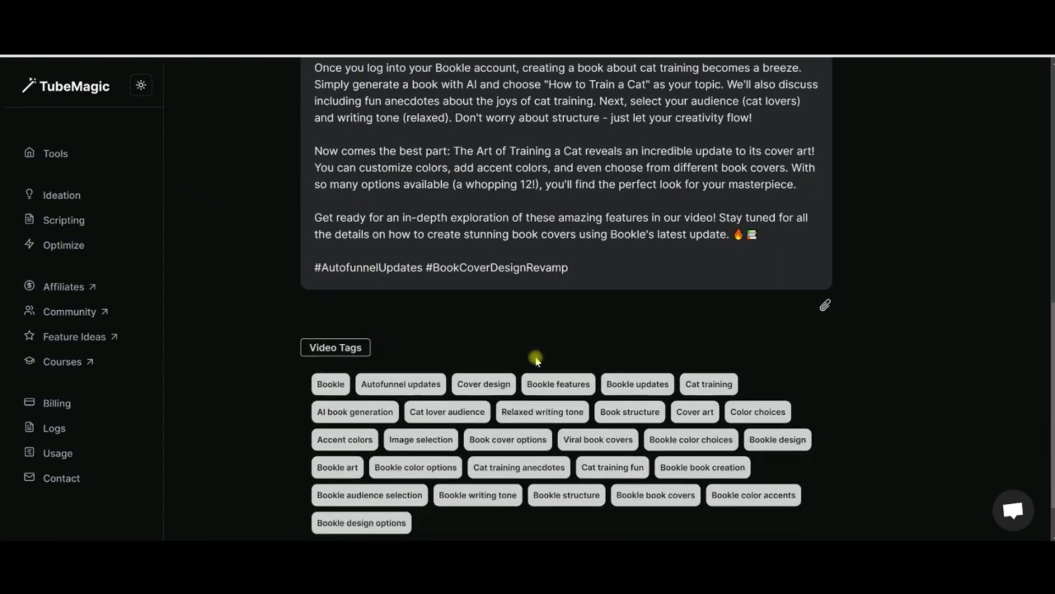
mouse_move(620, 423)
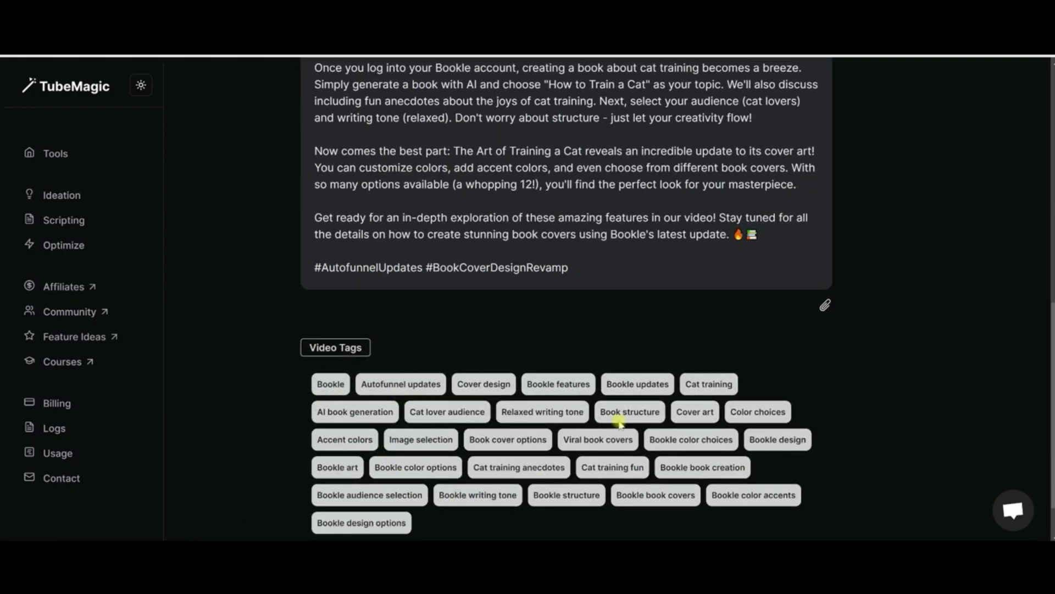
mouse_move(907, 363)
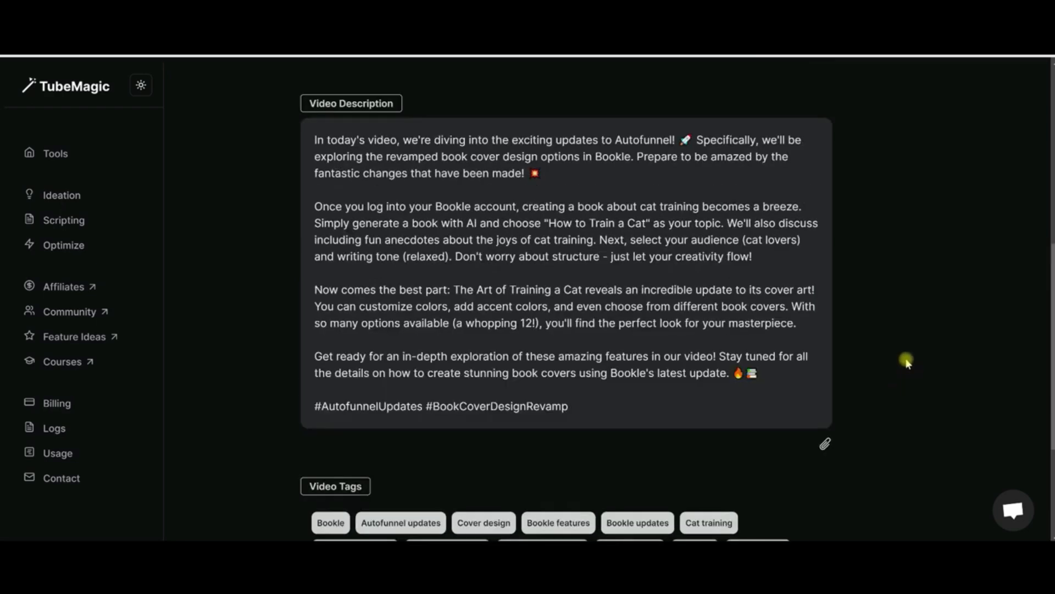
mouse_move(943, 369)
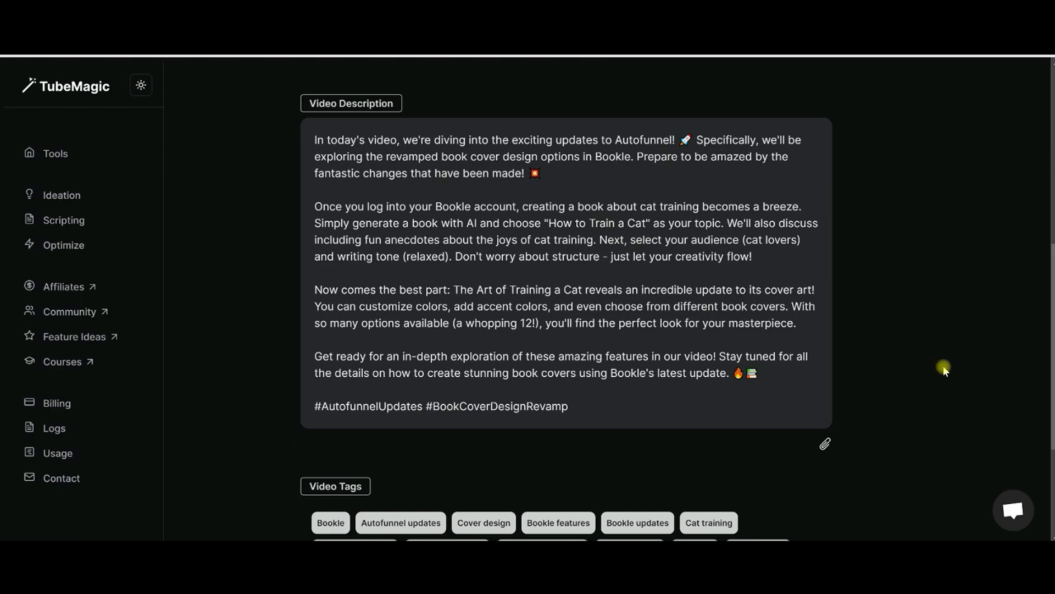
mouse_move(995, 351)
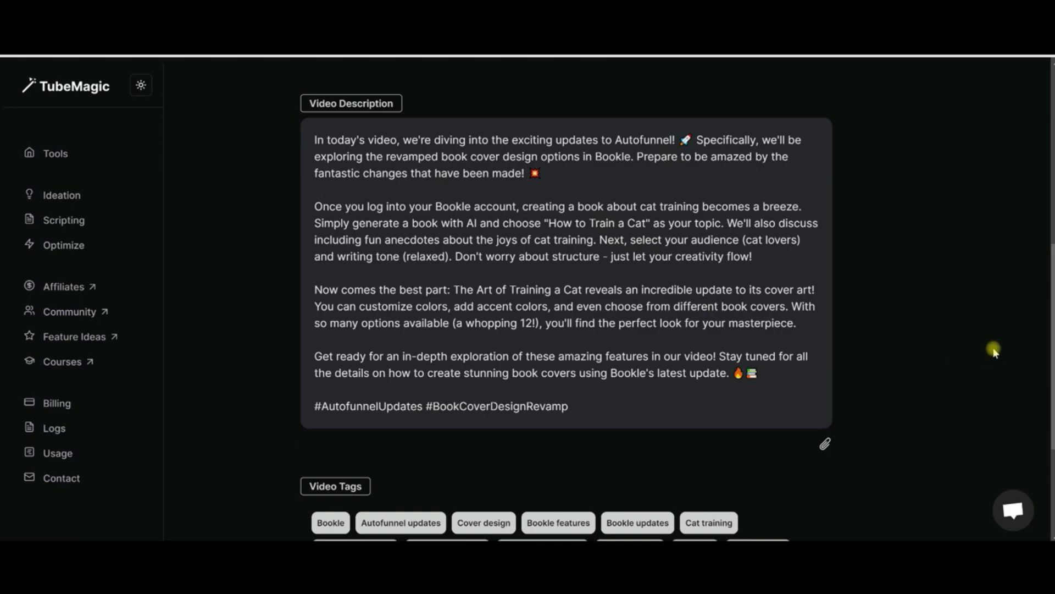
mouse_move(945, 348)
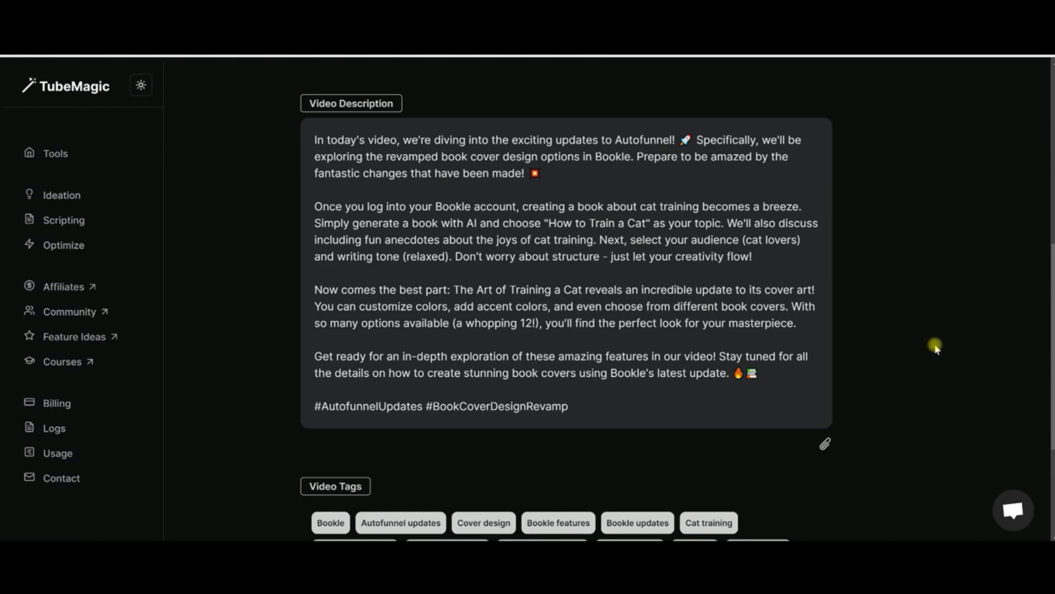
mouse_move(930, 348)
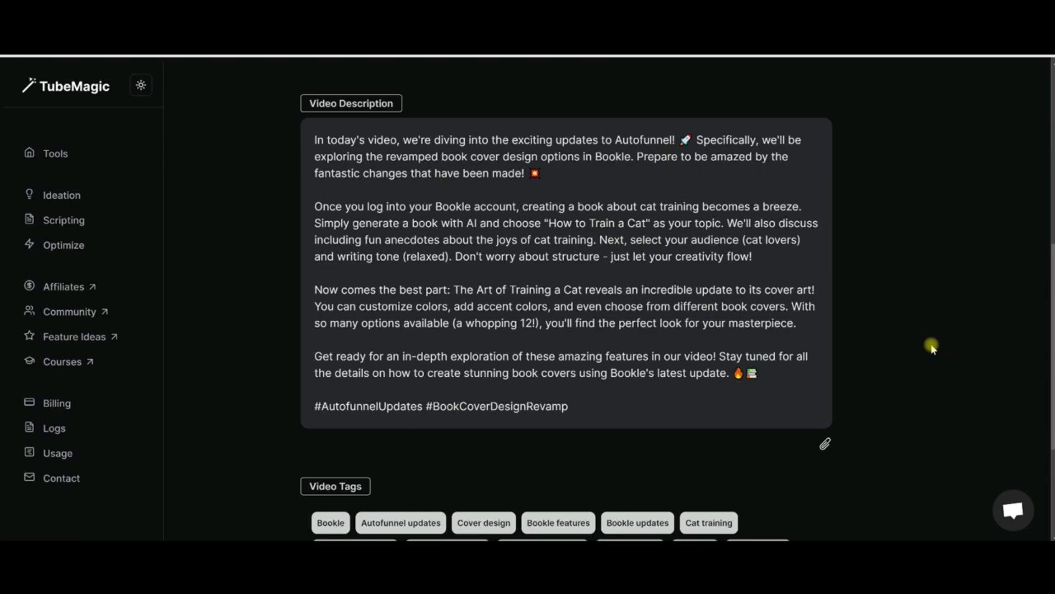
mouse_move(923, 343)
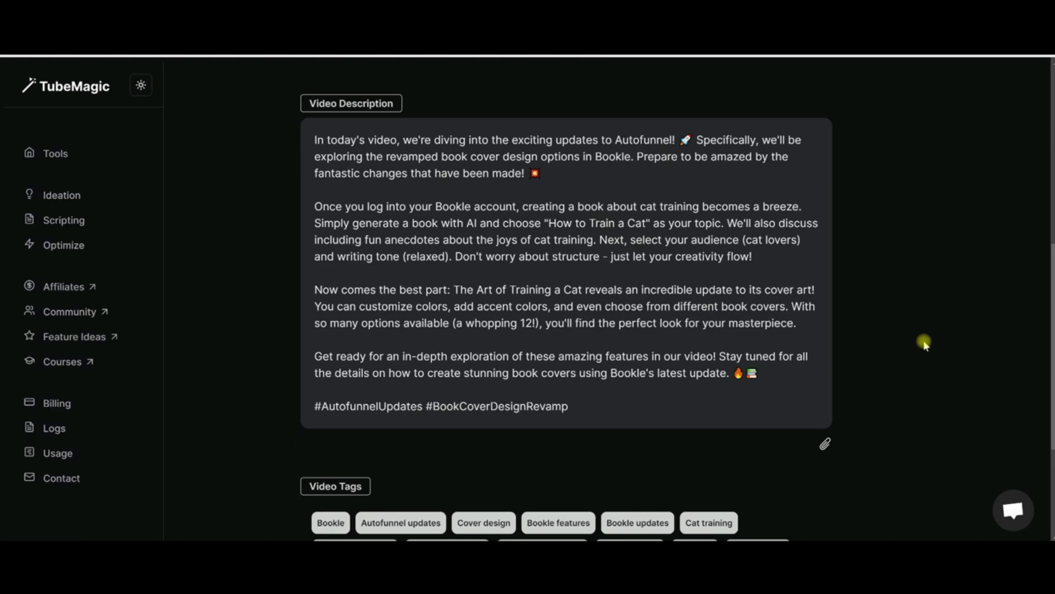
mouse_move(926, 342)
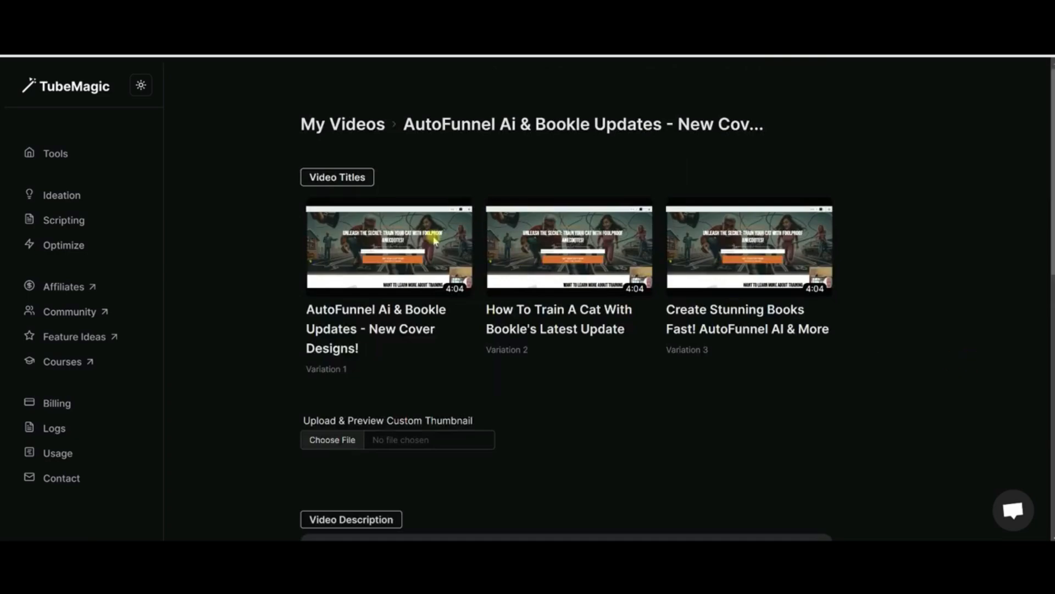
left_click(54, 154)
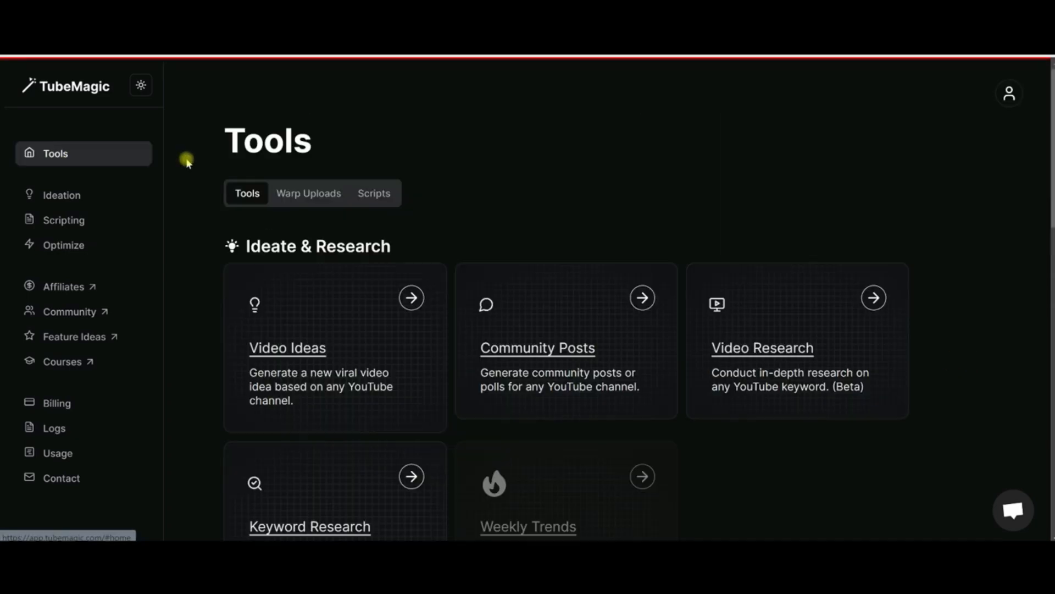